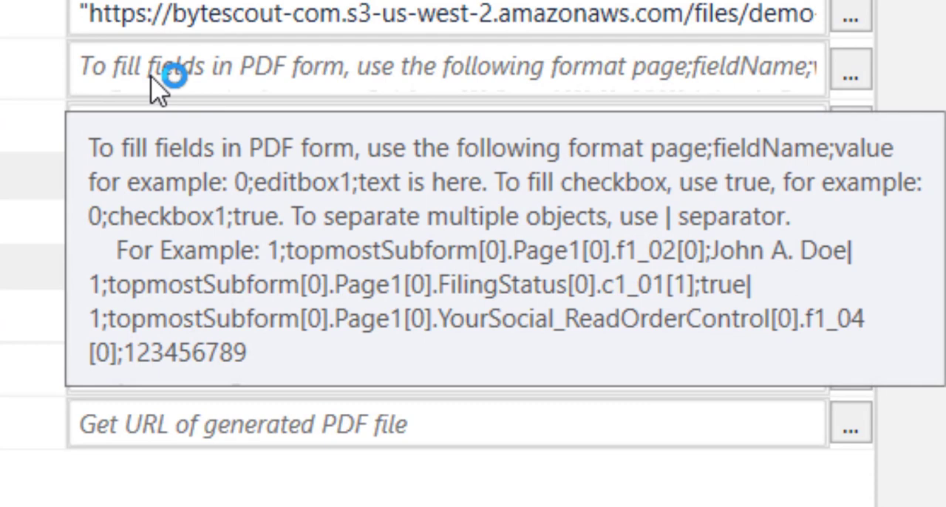
# Step: Review the Fields value, noting the page number and first form field name
pyautogui.doubleClick(772, 148)
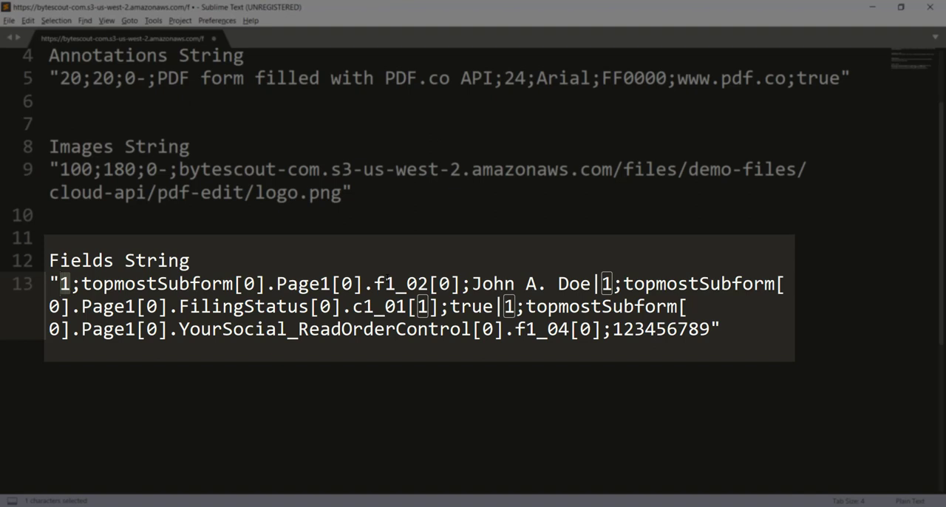
pyautogui.click(74, 284)
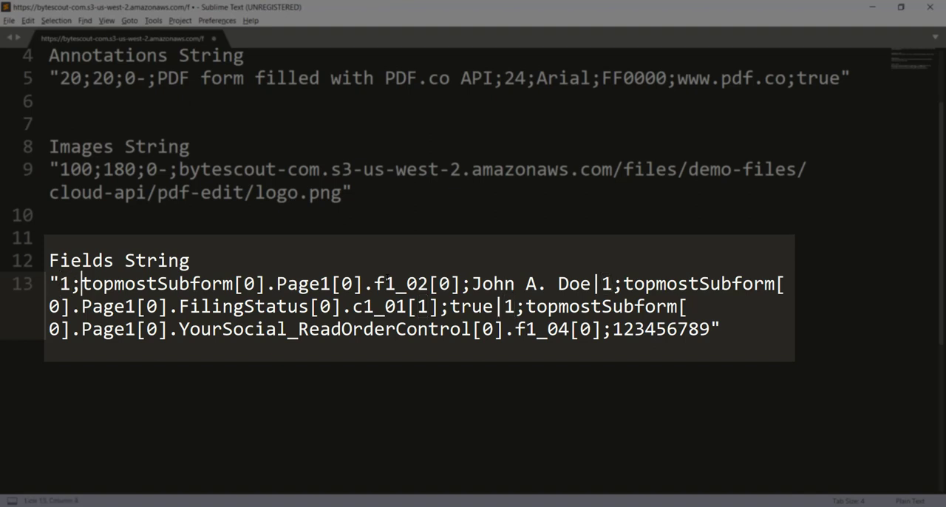
pyautogui.moveTo(81, 284); pyautogui.dragTo(458, 283)
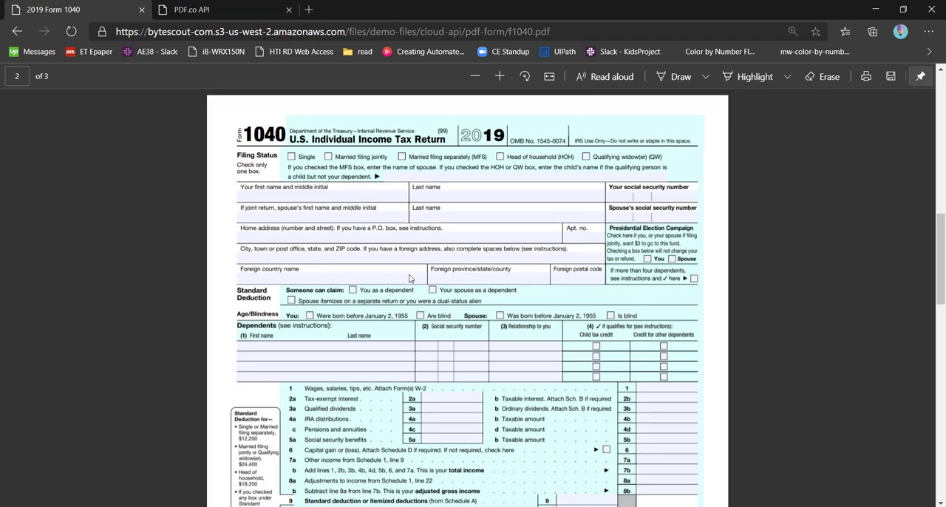
pyautogui.scroll(-3)
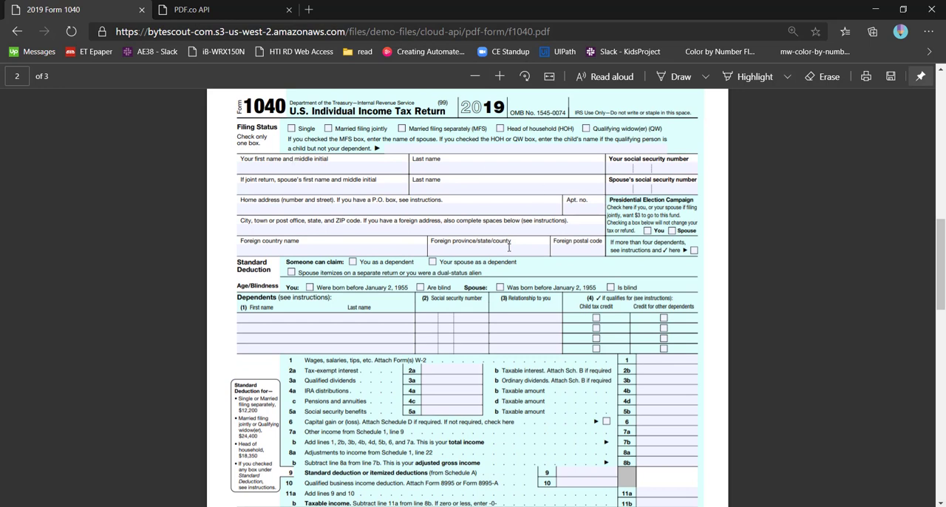
pyautogui.moveTo(398, 224)
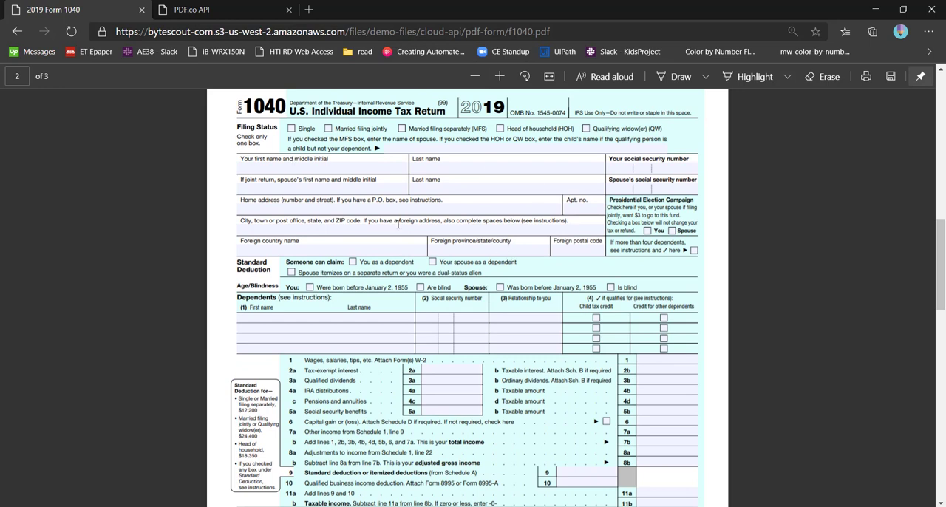
# Step: Try text 'dsfsdf' in the first name field, then run the workflow with Debug File
pyautogui.click(323, 169)
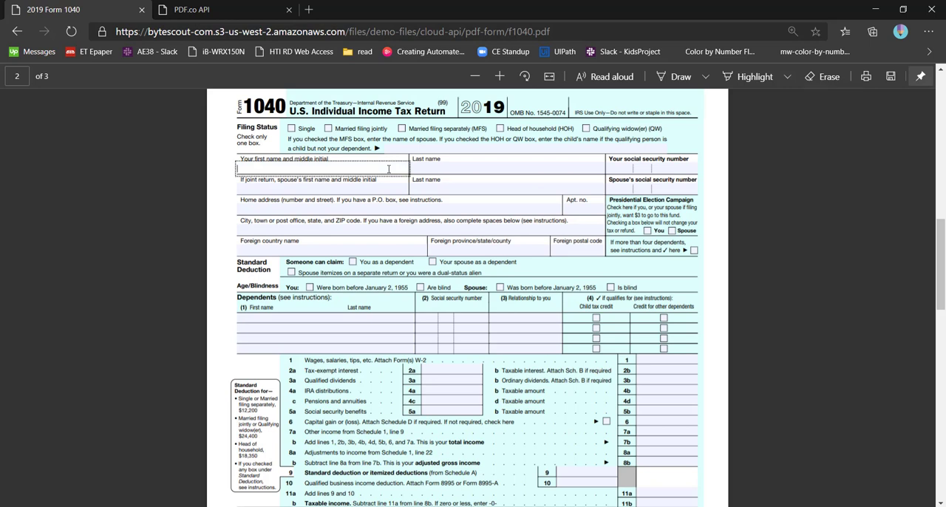
pyautogui.write('dsfsdf')
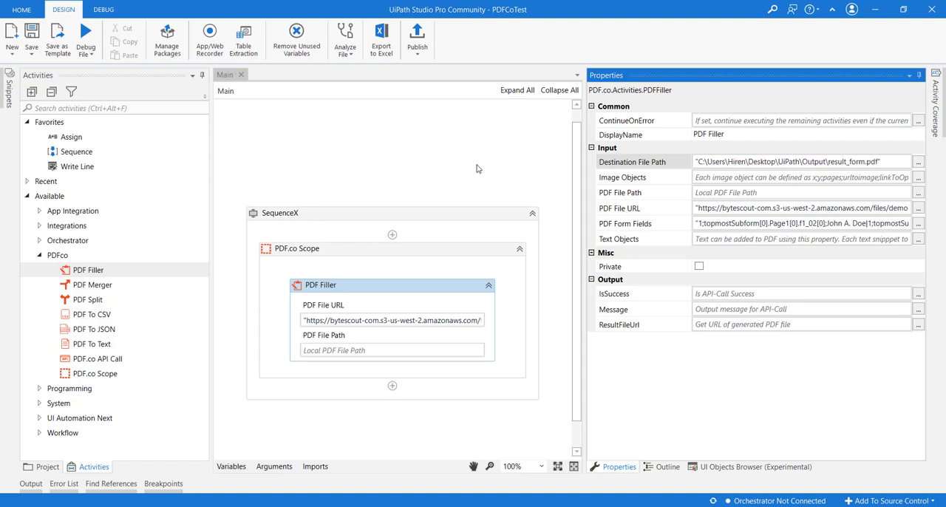
pyautogui.moveTo(225, 62)
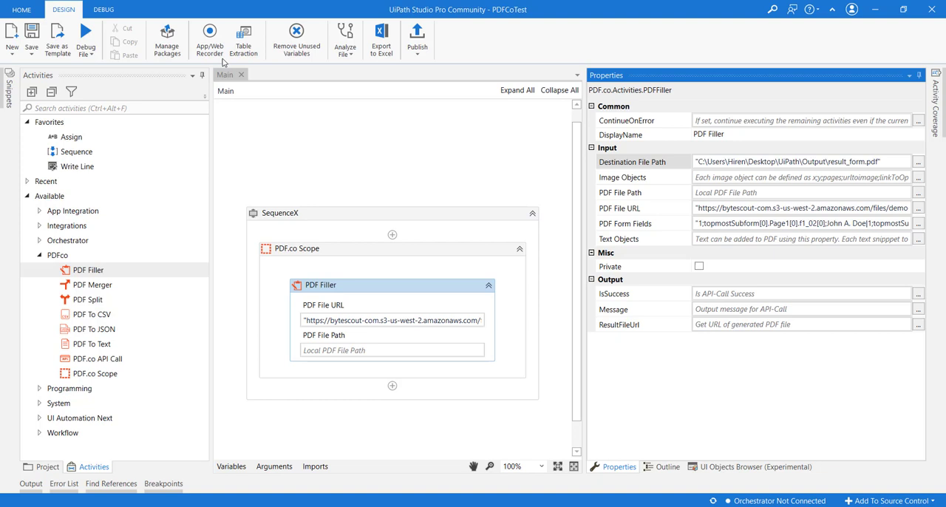
pyautogui.moveTo(85, 34)
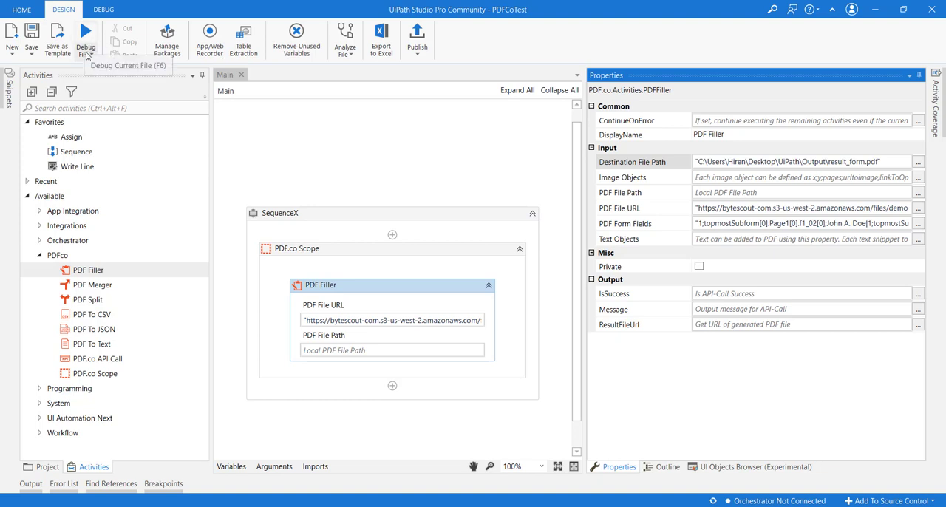
pyautogui.click(94, 48)
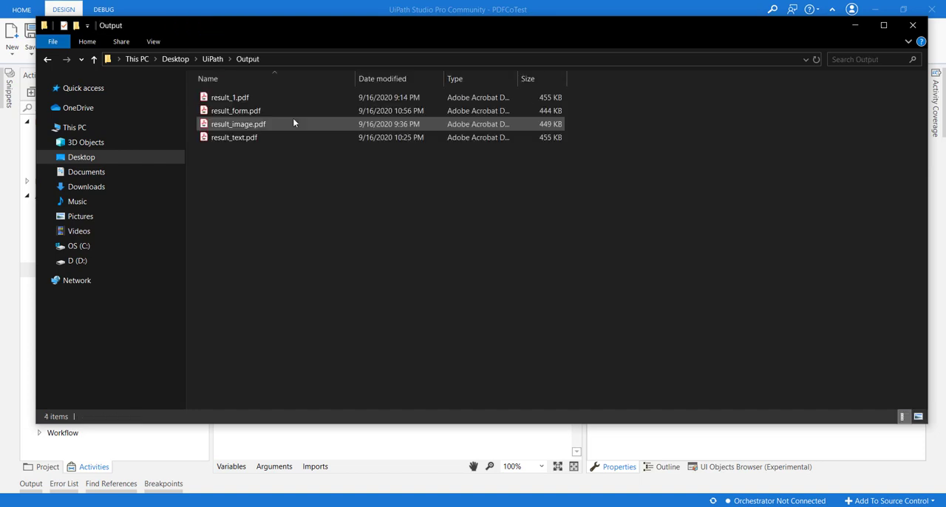
# Step: Open result_form.pdf from the Output folder in Acrobat Reader
pyautogui.click(237, 109)
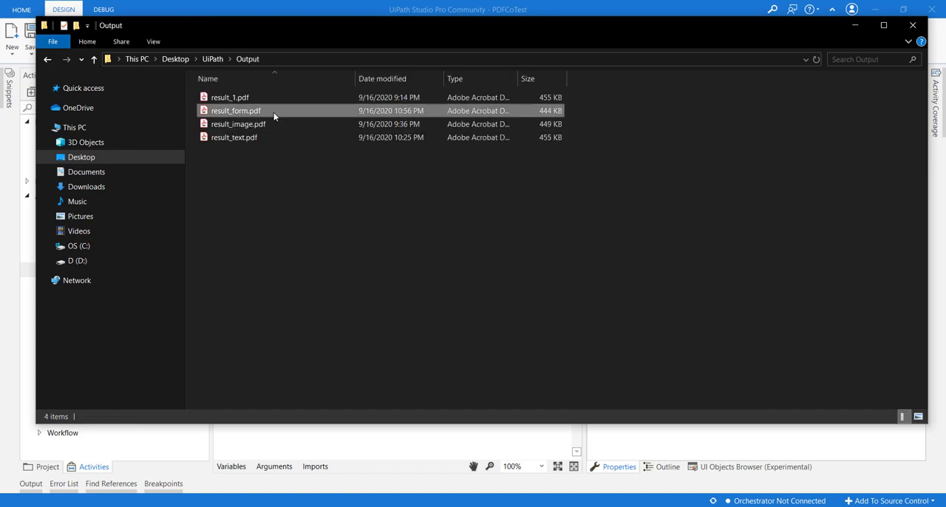
pyautogui.click(236, 110)
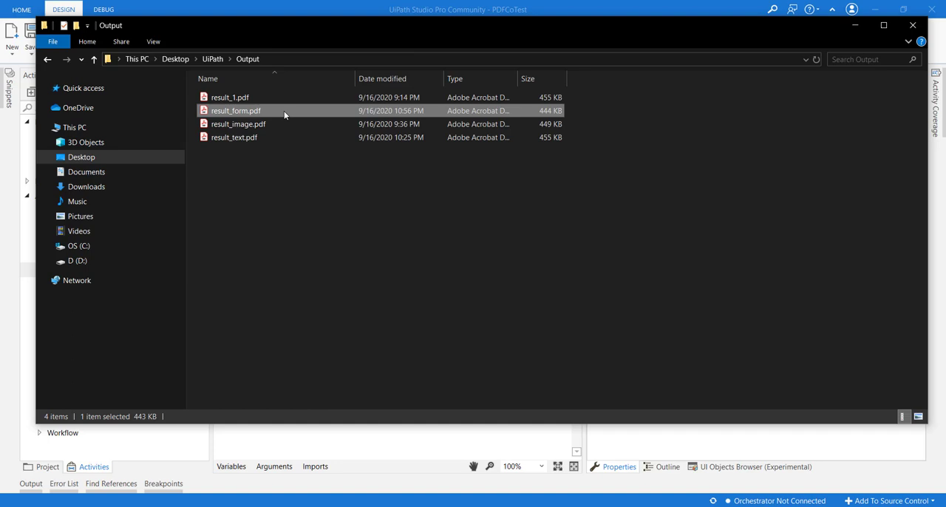
pyautogui.doubleClick(236, 110)
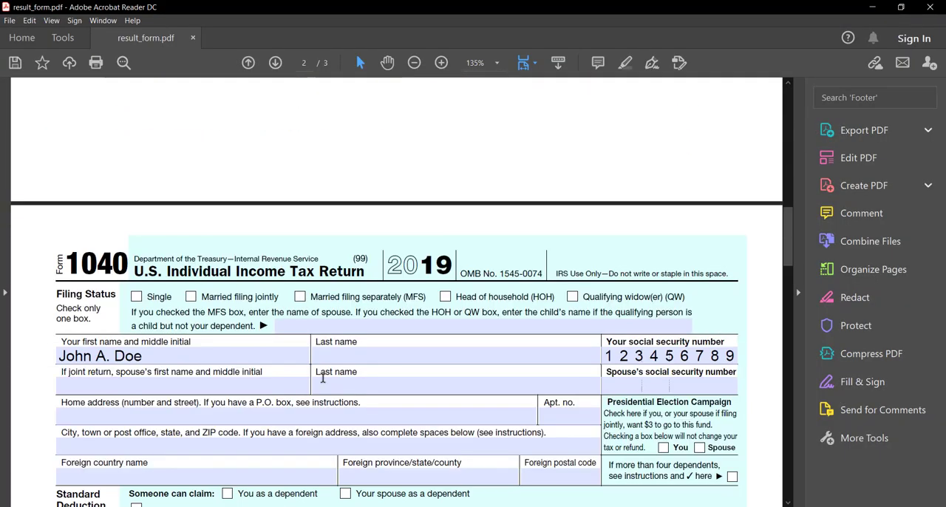
pyautogui.scroll(-3)
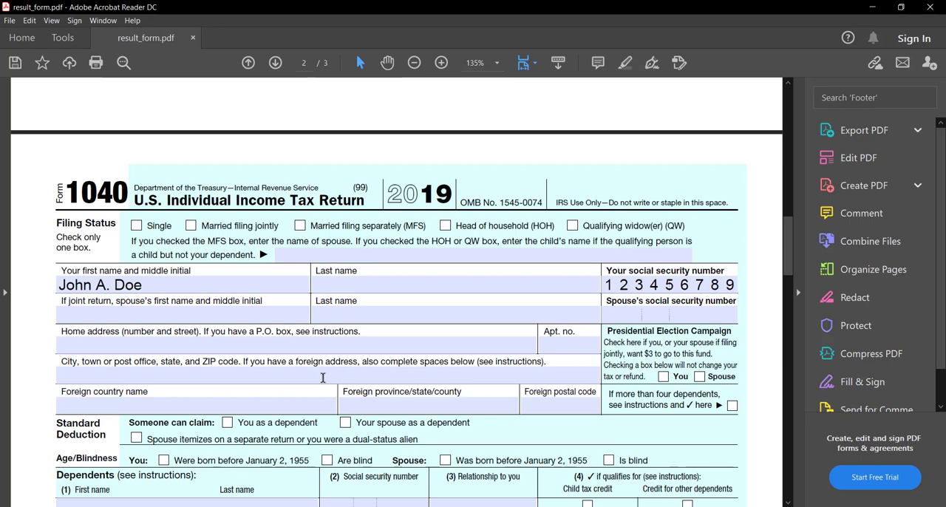
pyautogui.scroll(-3)
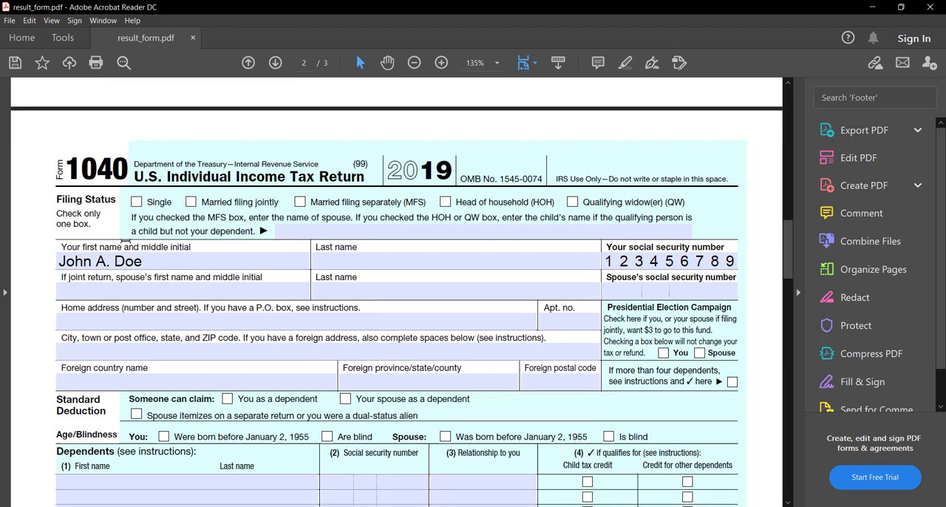
pyautogui.moveTo(561, 253)
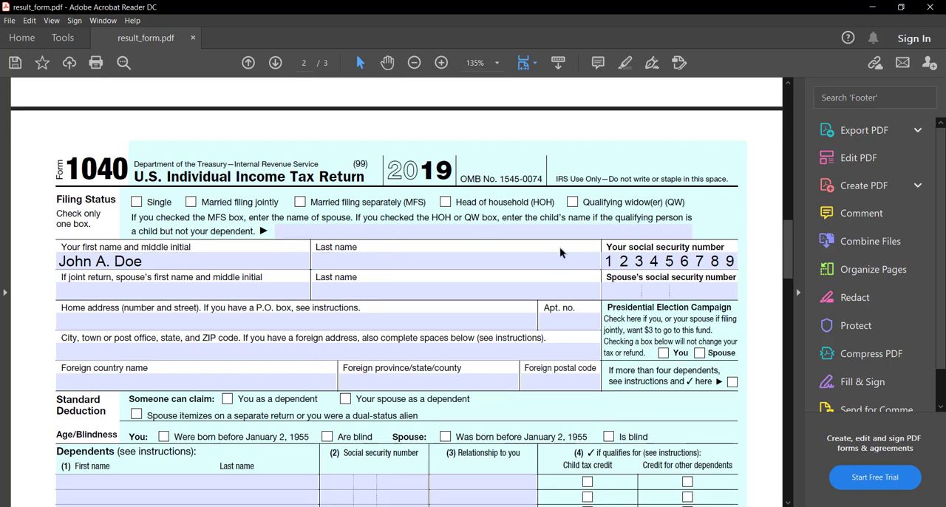
pyautogui.click(665, 262)
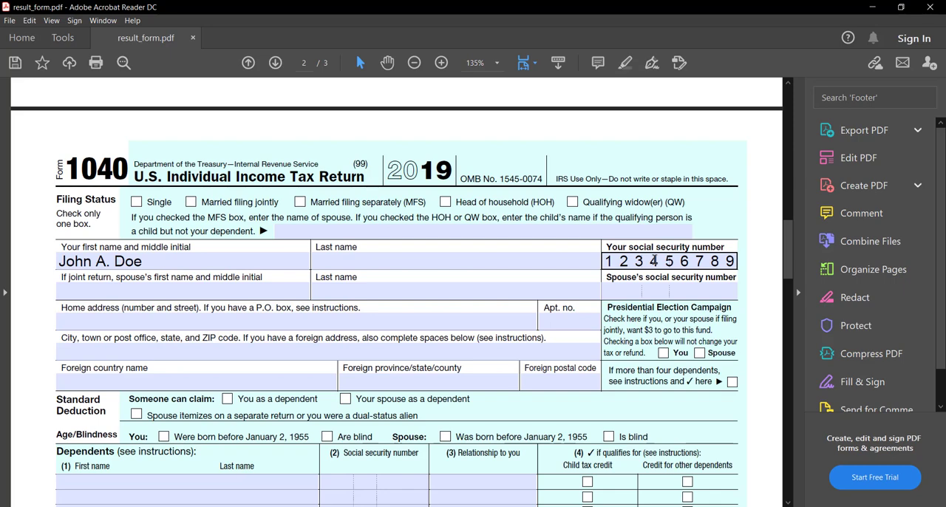
pyautogui.scroll(-3)
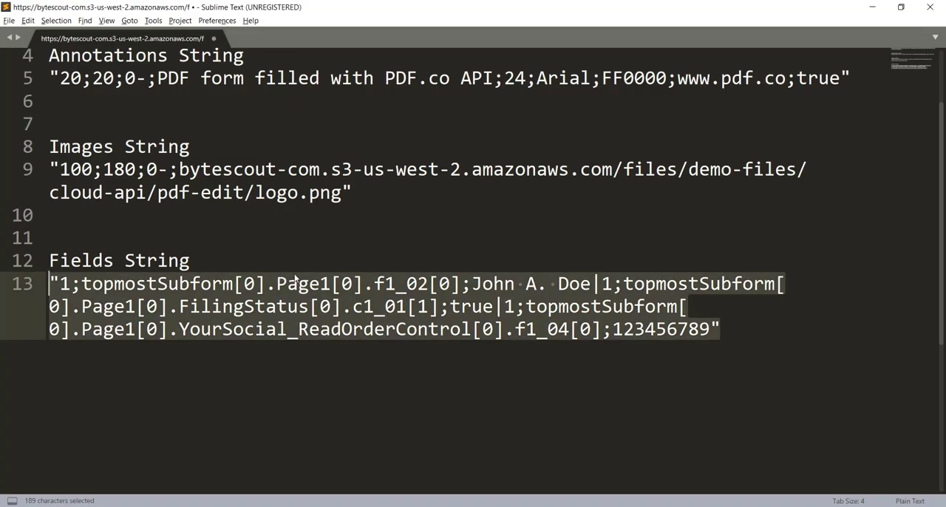
pyautogui.click(366, 284)
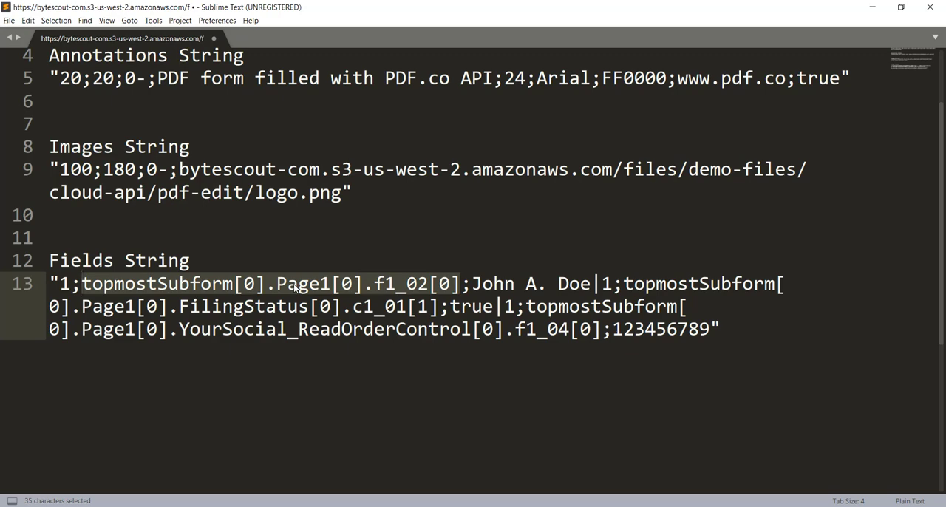
pyautogui.press('alt+tab')
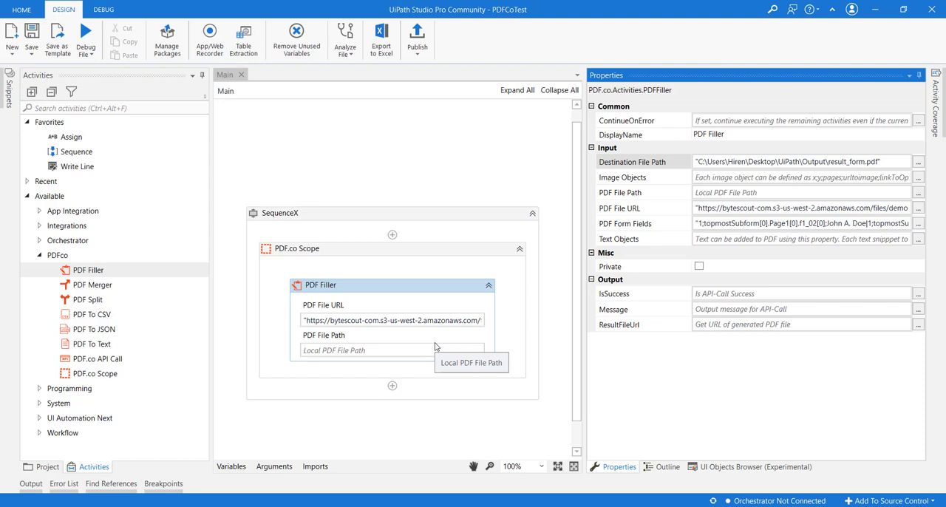
pyautogui.moveTo(378, 283)
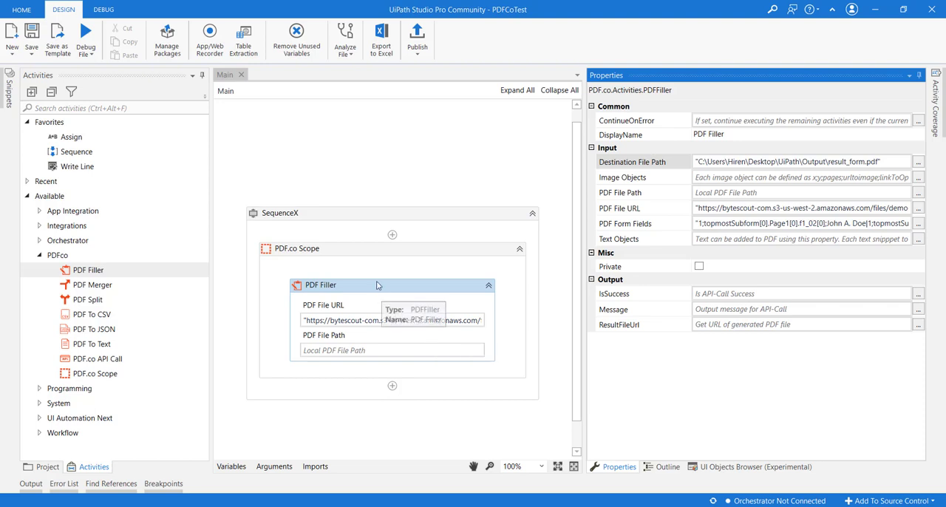